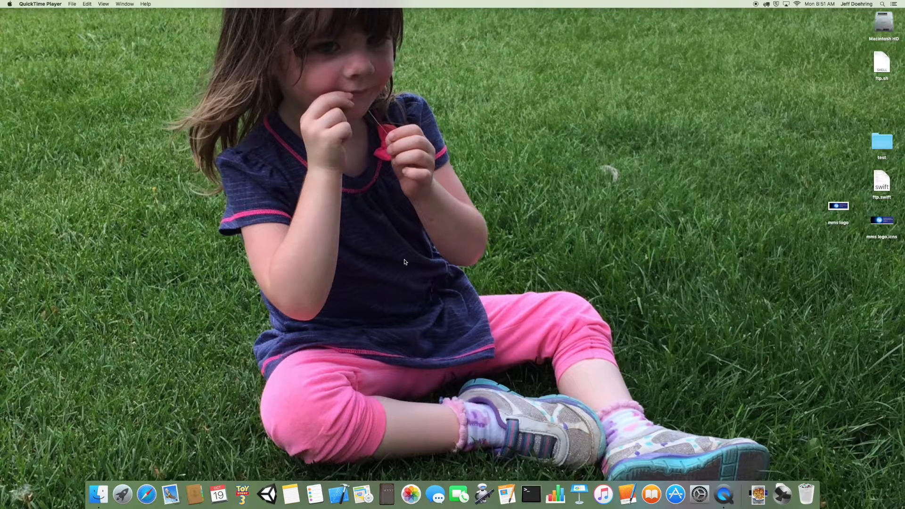
{"action": "mouse_move", "coordinate": [381, 243]}
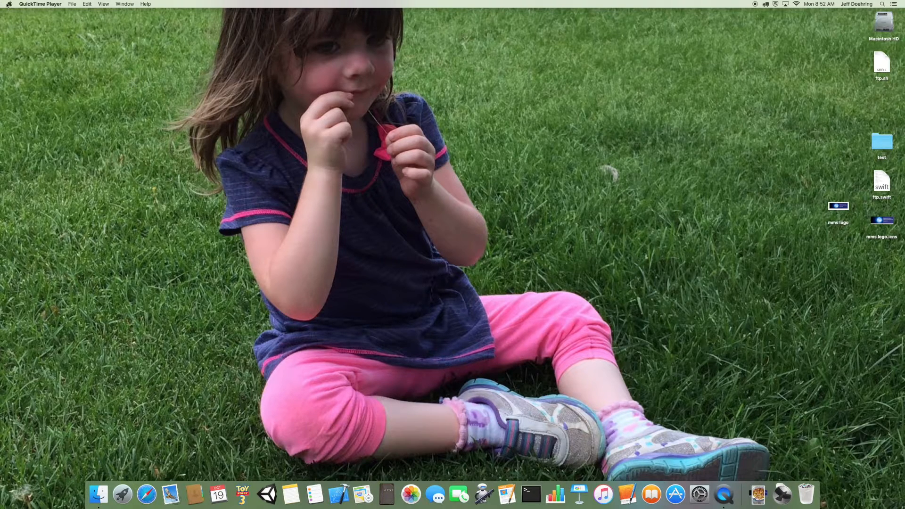
Open System Preferences from the Apple menu and go to Users & Groups.
{"action": "left_click", "coordinate": [6, 4]}
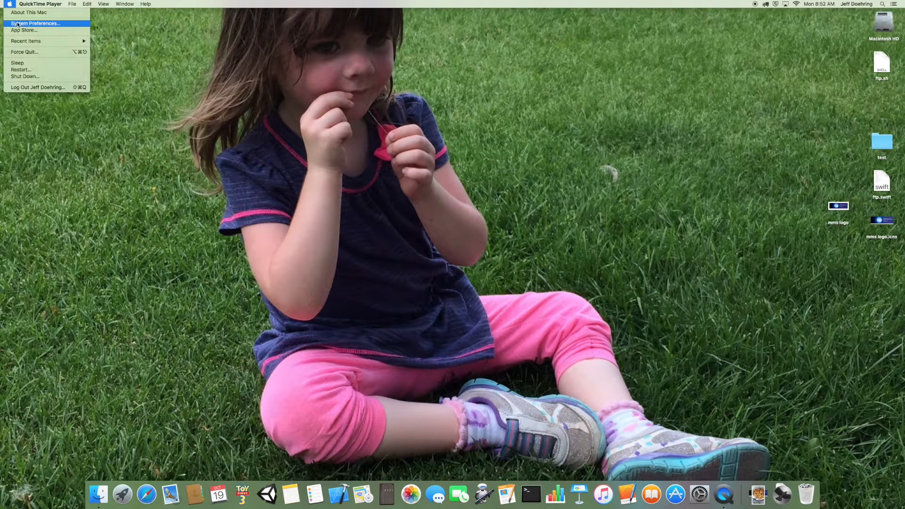
{"action": "left_click", "coordinate": [36, 23]}
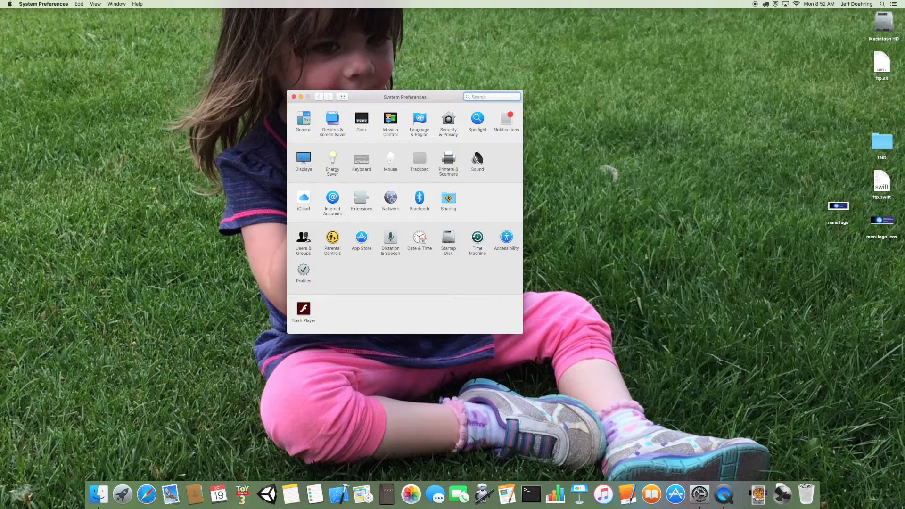
{"action": "left_click", "coordinate": [302, 239]}
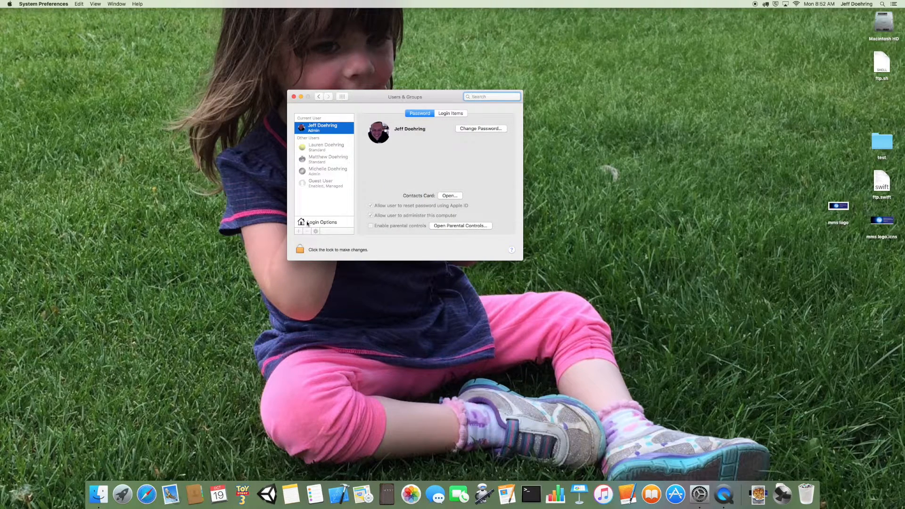
Unlock the Login Options pane with the administrator password.
{"action": "left_click", "coordinate": [322, 222]}
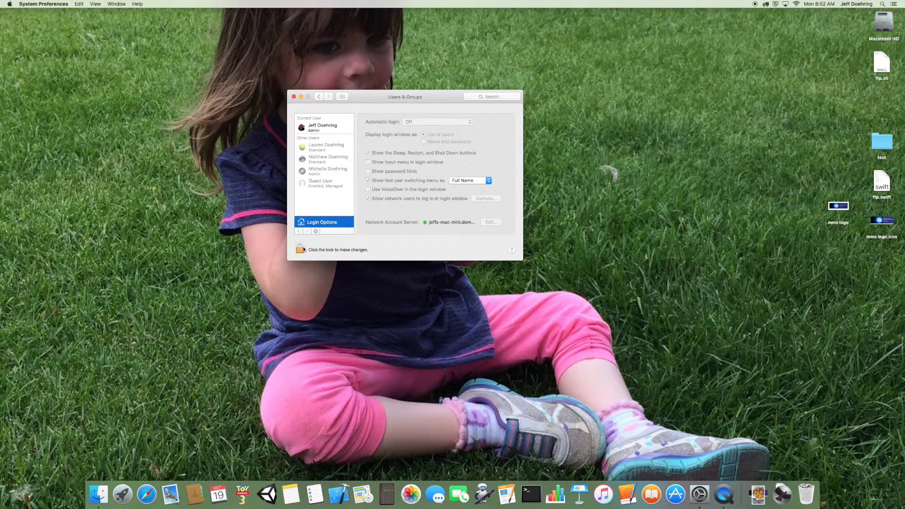
{"action": "left_click", "coordinate": [300, 249]}
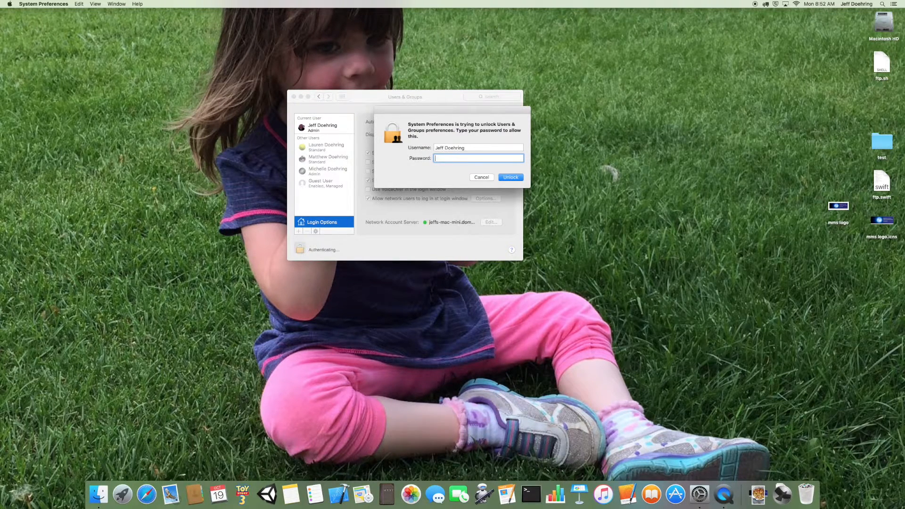
{"action": "type", "text": "••••••"}
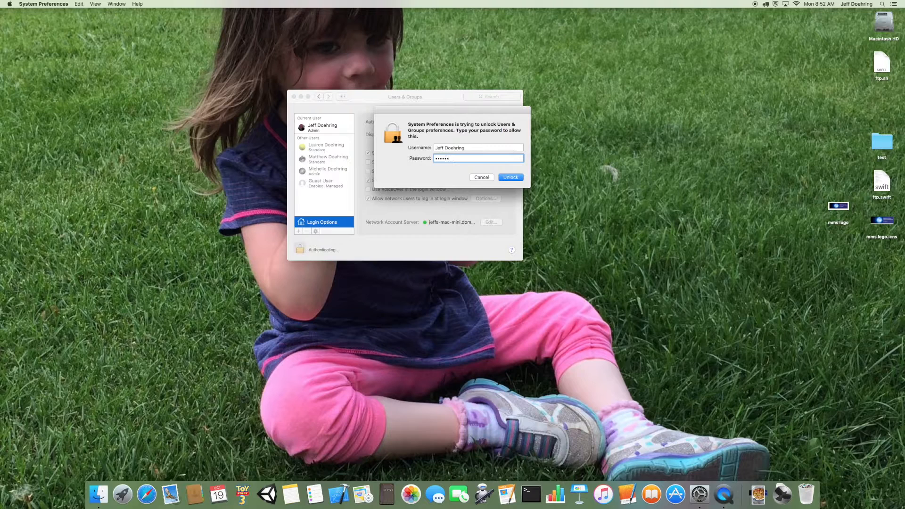
{"action": "left_click", "coordinate": [510, 177]}
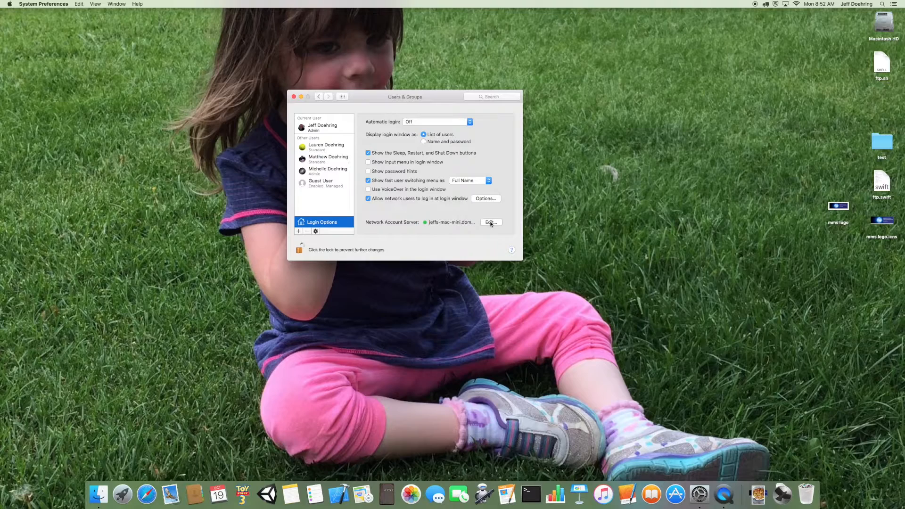
Launch Directory Utility from the Network Account Server Edit button.
{"action": "left_click", "coordinate": [490, 222]}
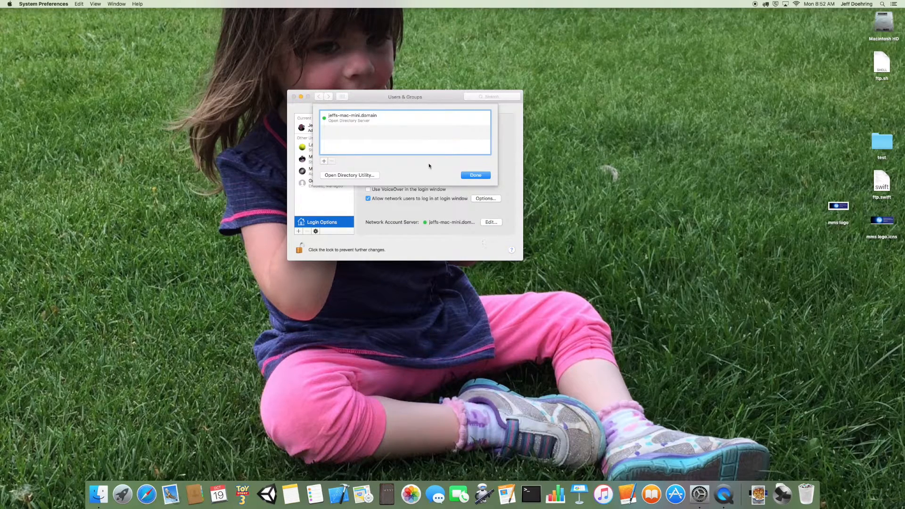
{"action": "mouse_move", "coordinate": [349, 178]}
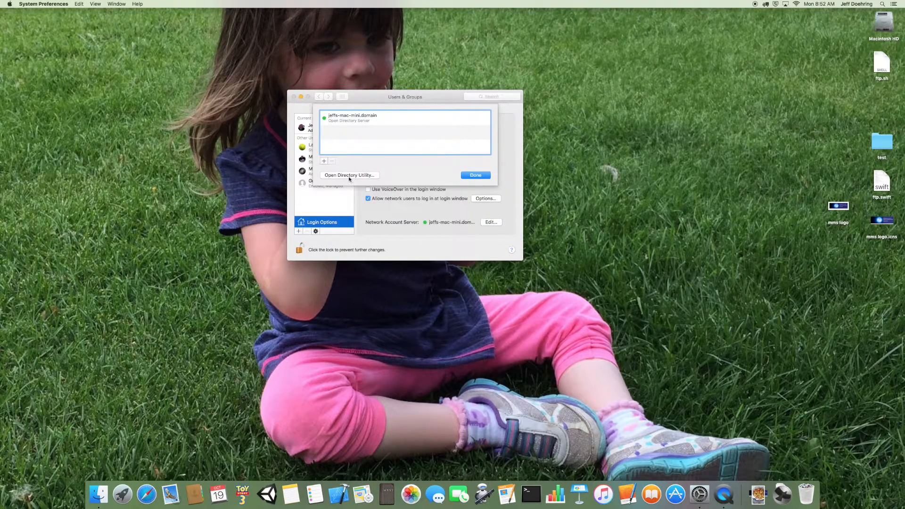
{"action": "left_click", "coordinate": [349, 175]}
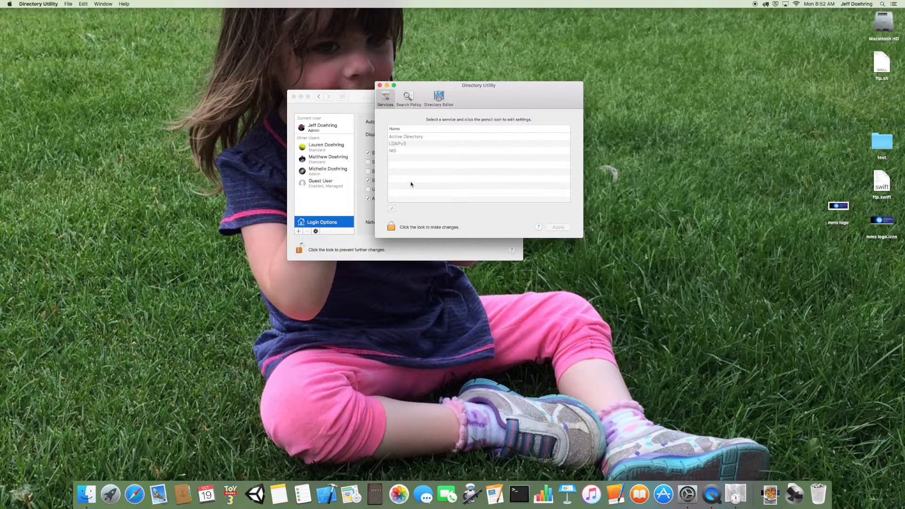
Unlock Directory Utility with the admin password to modify its configuration.
{"action": "left_click", "coordinate": [390, 226]}
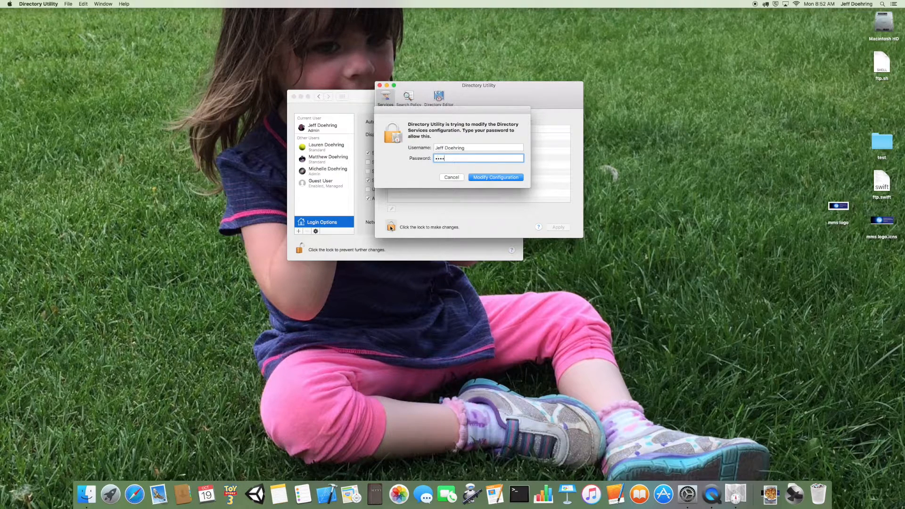
{"action": "type", "text": "••••"}
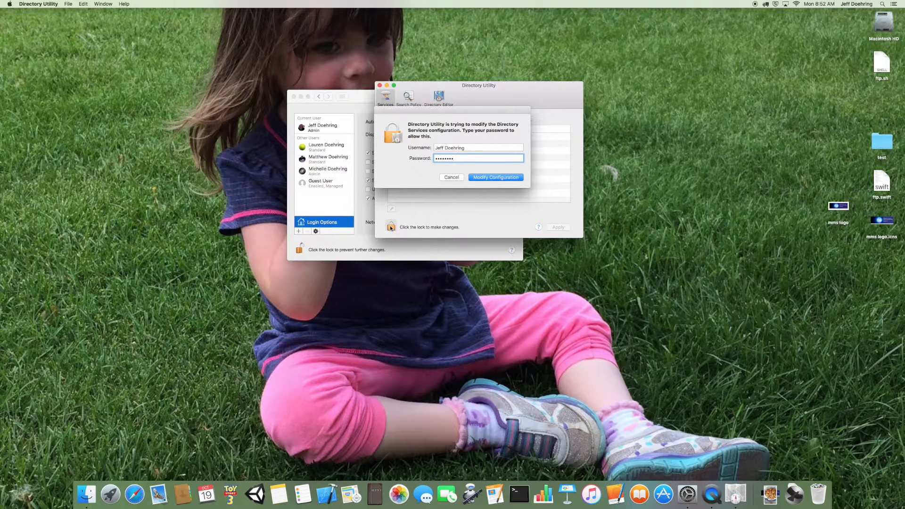
{"action": "left_click", "coordinate": [495, 177]}
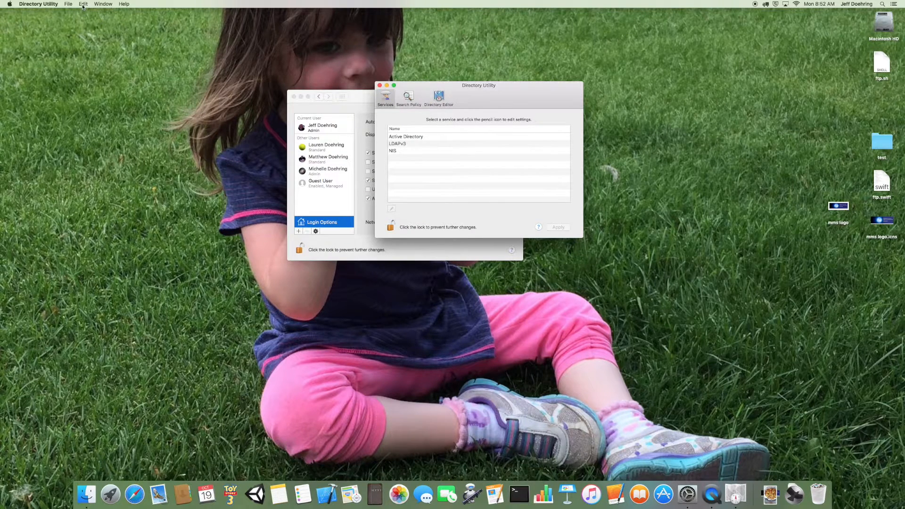
{"action": "left_click", "coordinate": [84, 3]}
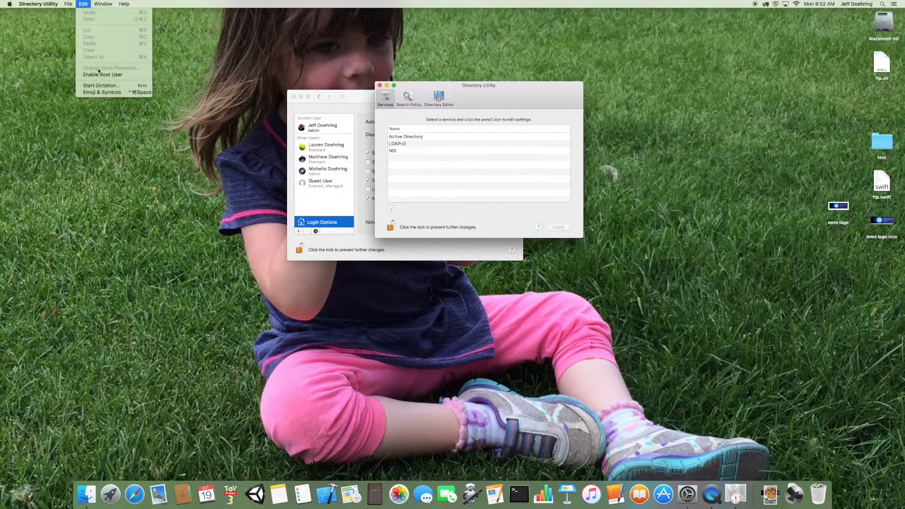
Choose Enable Root User and confirm a new root password.
{"action": "left_click", "coordinate": [100, 74]}
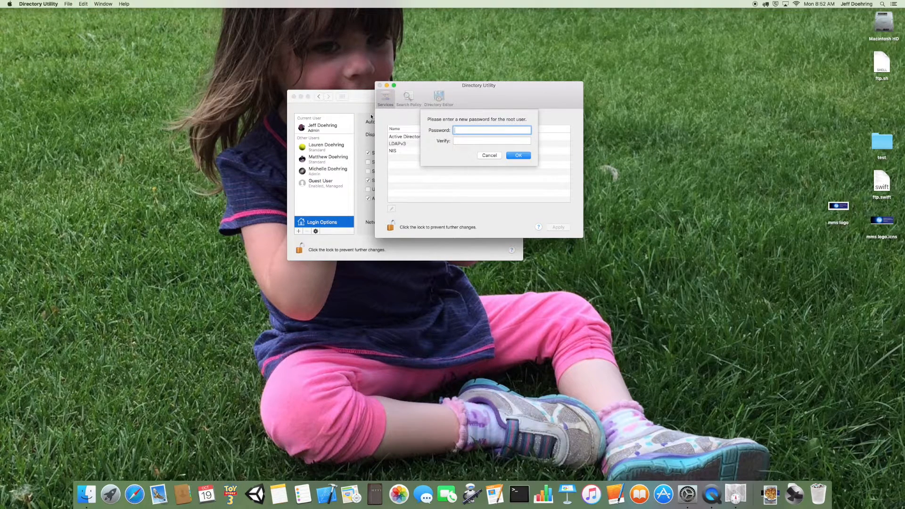
{"action": "type", "text": "•••••"}
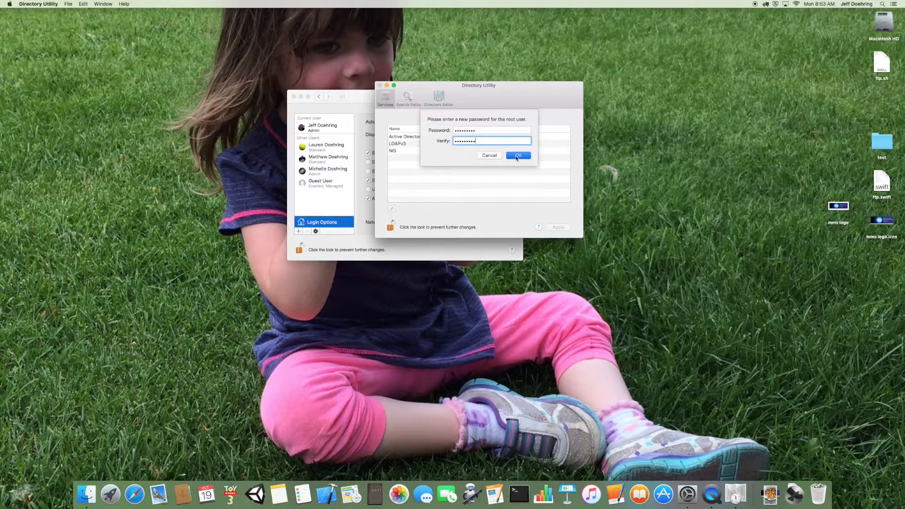
{"action": "left_click", "coordinate": [518, 155]}
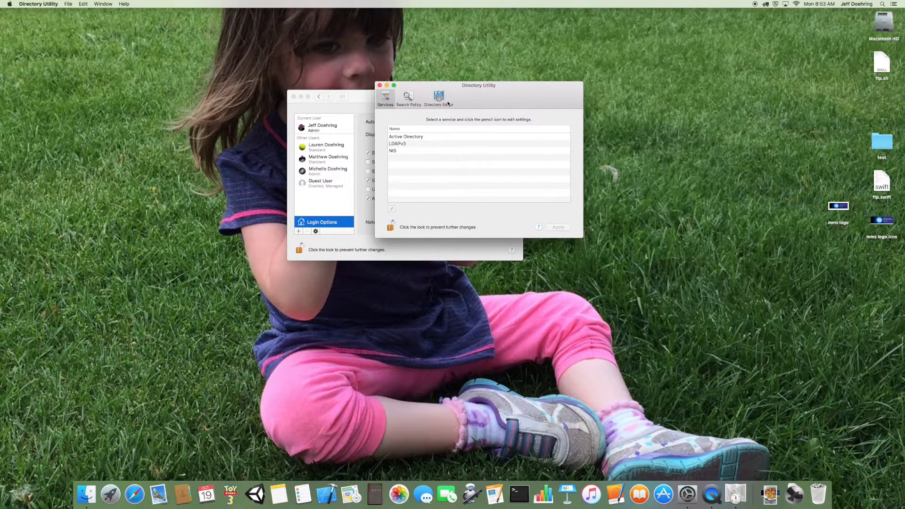
{"action": "left_click", "coordinate": [86, 4]}
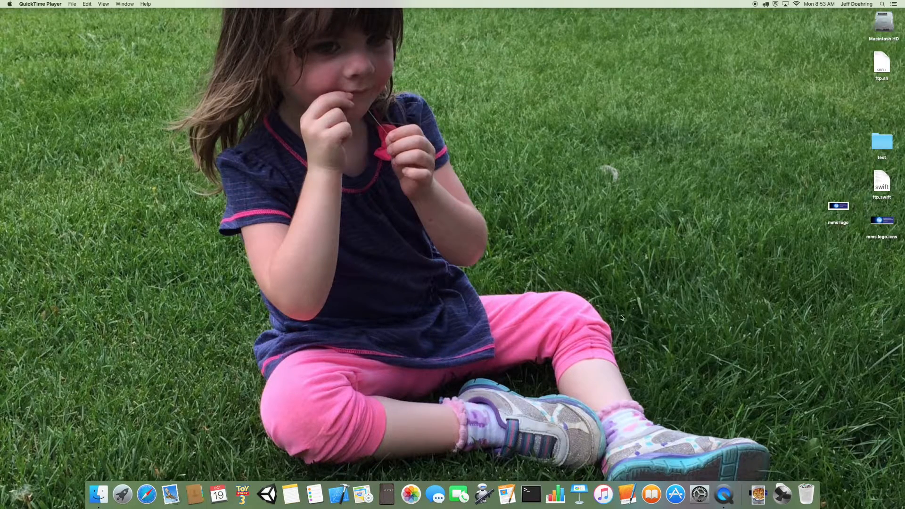
Launch Terminal from the Dock to get a shell window.
{"action": "left_click", "coordinate": [532, 492]}
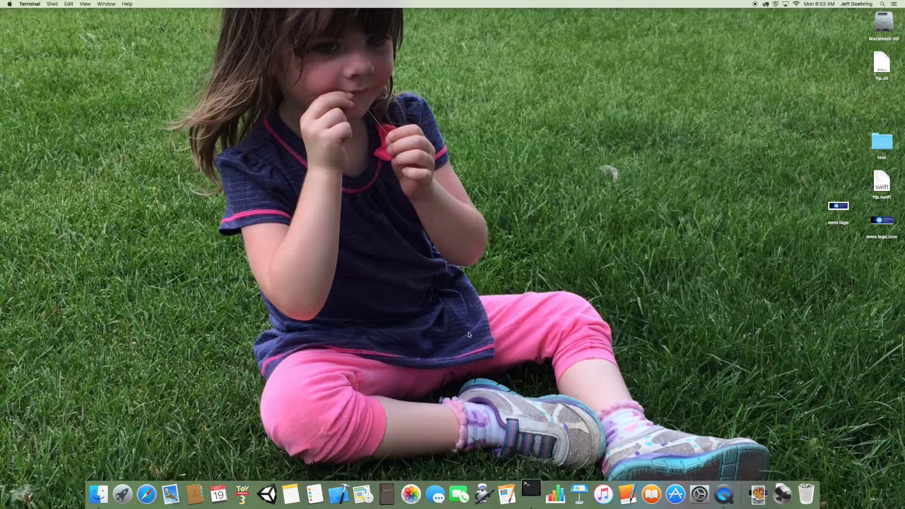
{"action": "left_click", "coordinate": [530, 497]}
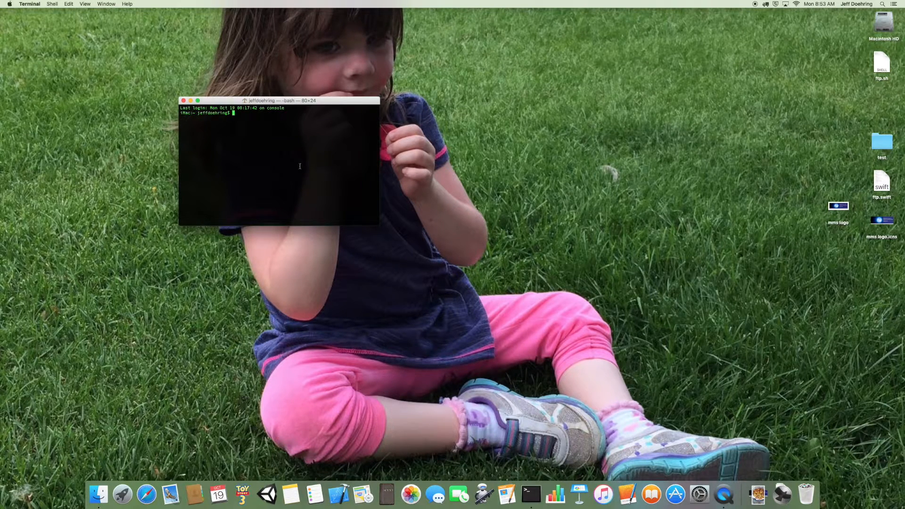
Run dsenableroot, then enter and verify the root password.
{"action": "type", "text": "dsenableroot"}
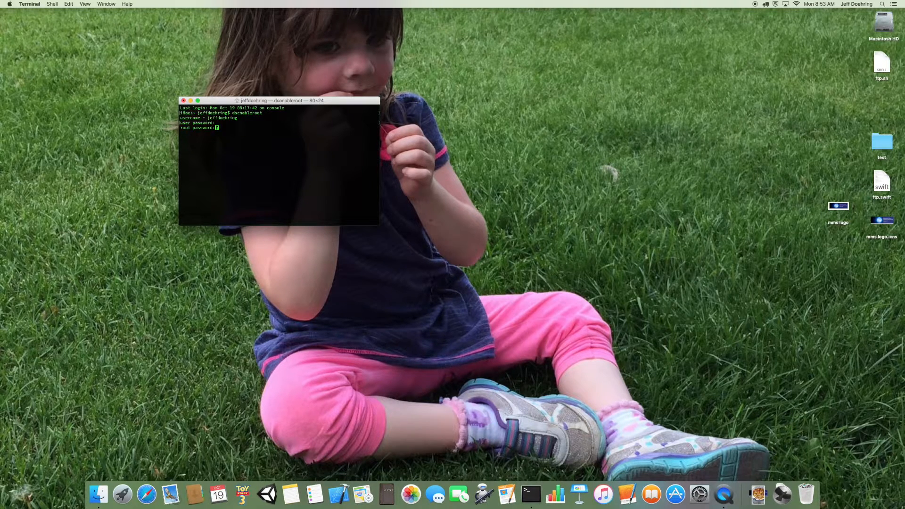
{"action": "key", "text": "Return"}
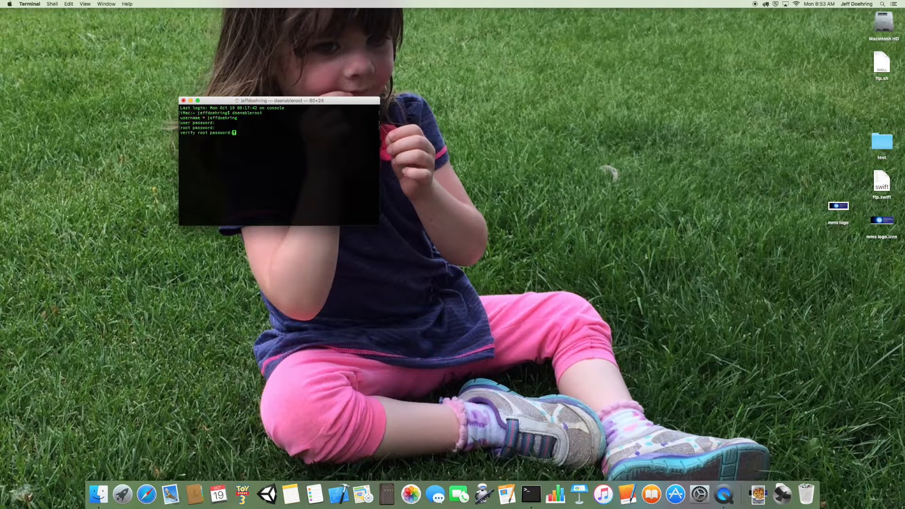
{"action": "key", "text": "Return"}
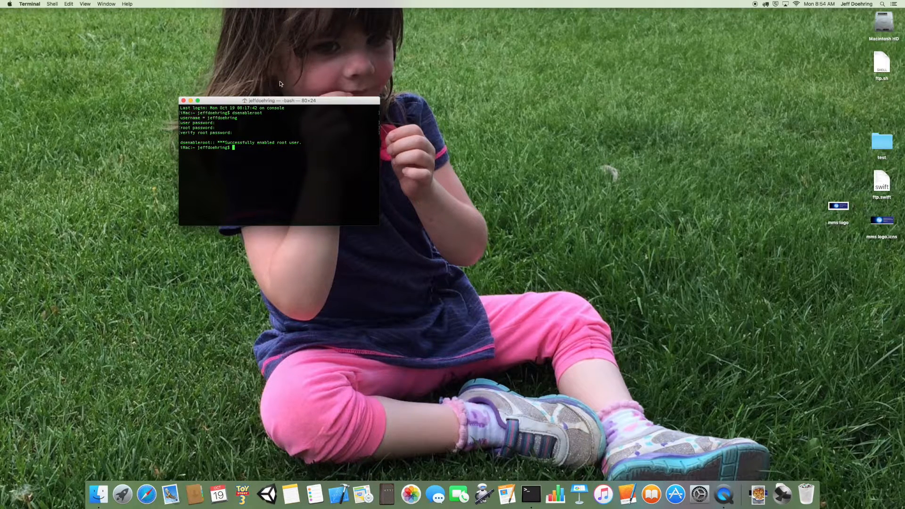
{"action": "mouse_move", "coordinate": [534, 75]}
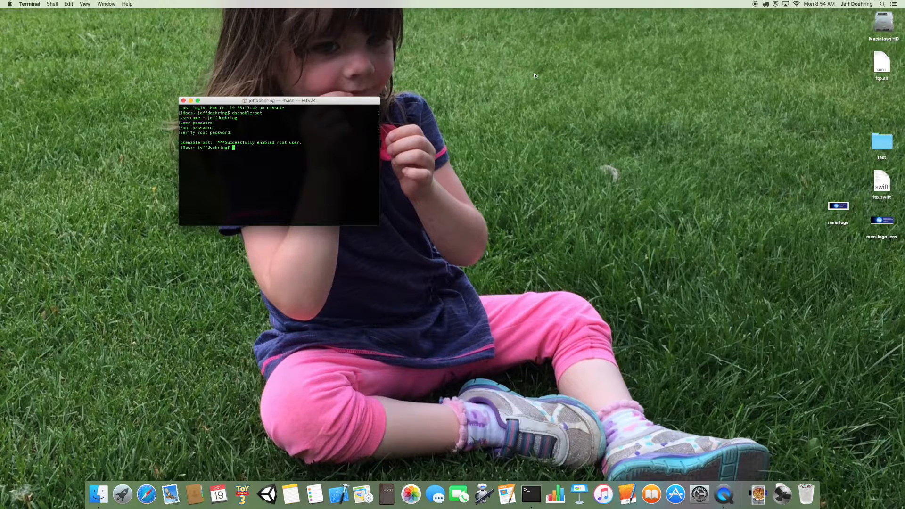